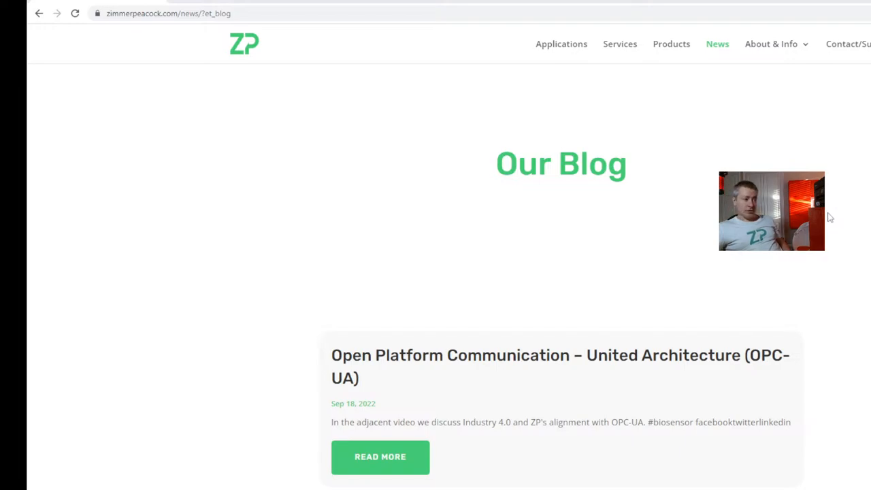
pyautogui.scroll(-3)
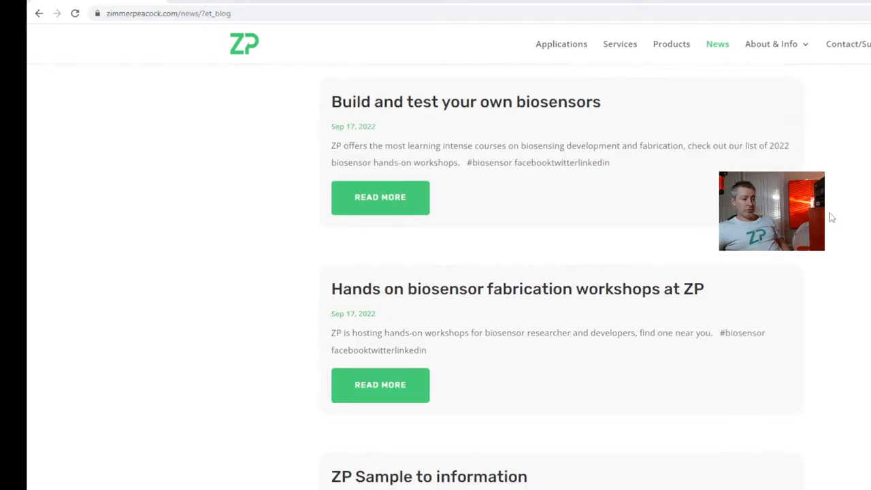
pyautogui.scroll(-3)
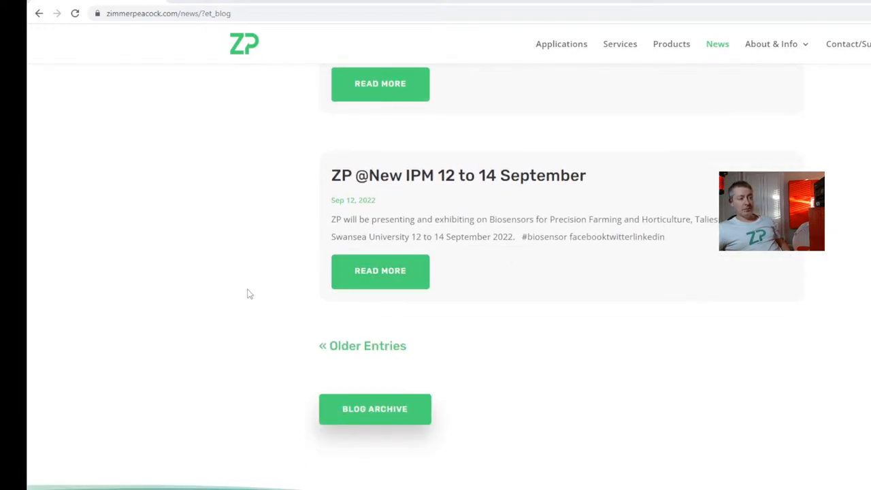
pyautogui.moveTo(380, 271)
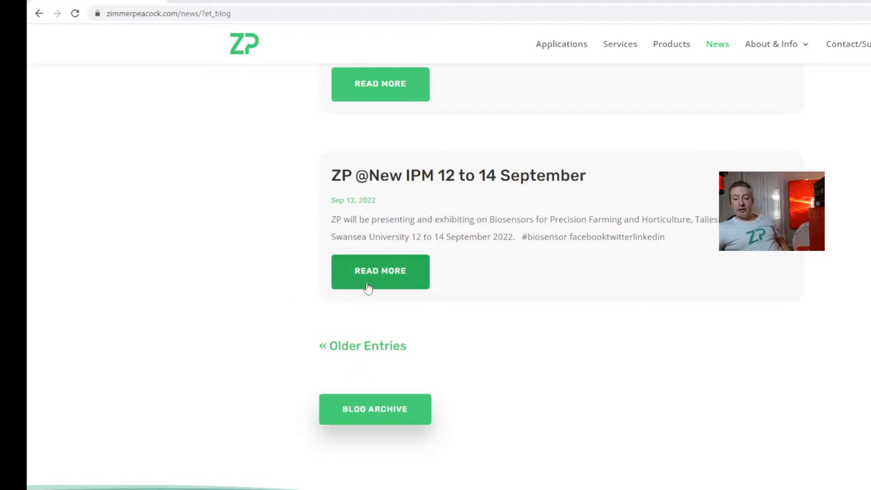
pyautogui.moveTo(376, 281)
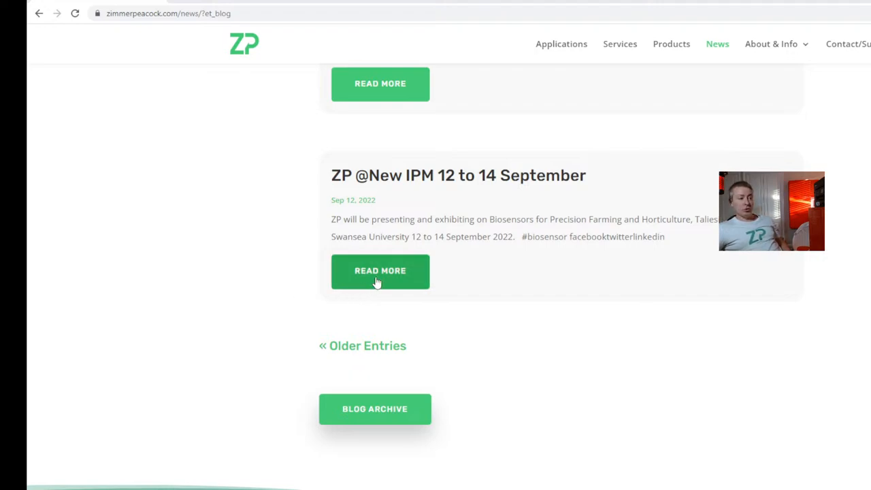
pyautogui.click(380, 271)
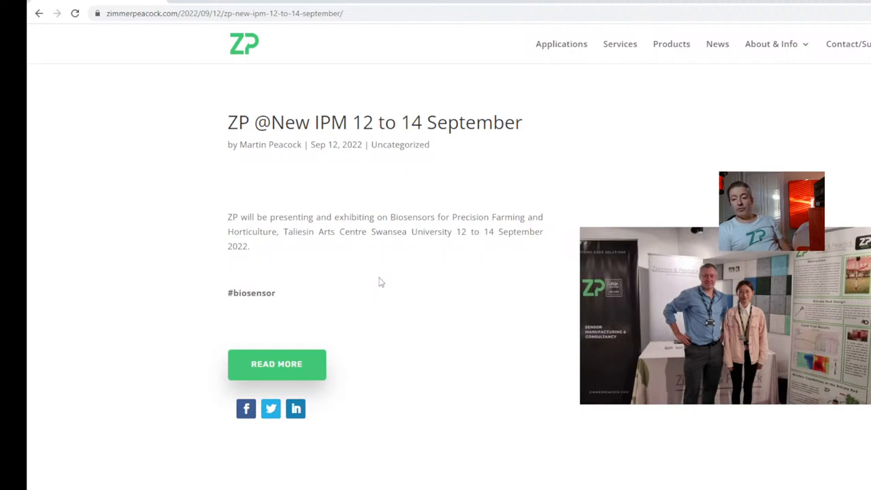
pyautogui.moveTo(277, 364)
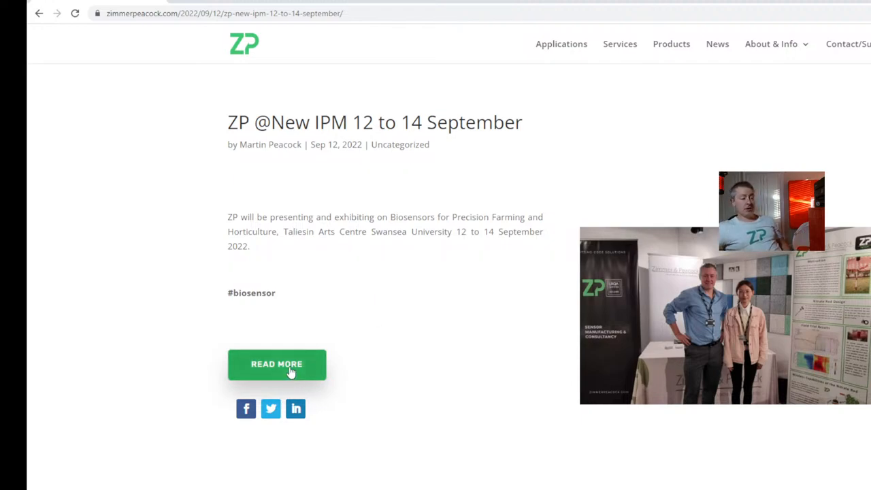
# Open the full 'ZP @ Integrated Pest Management' article about the New IPM conference
pyautogui.click(277, 364)
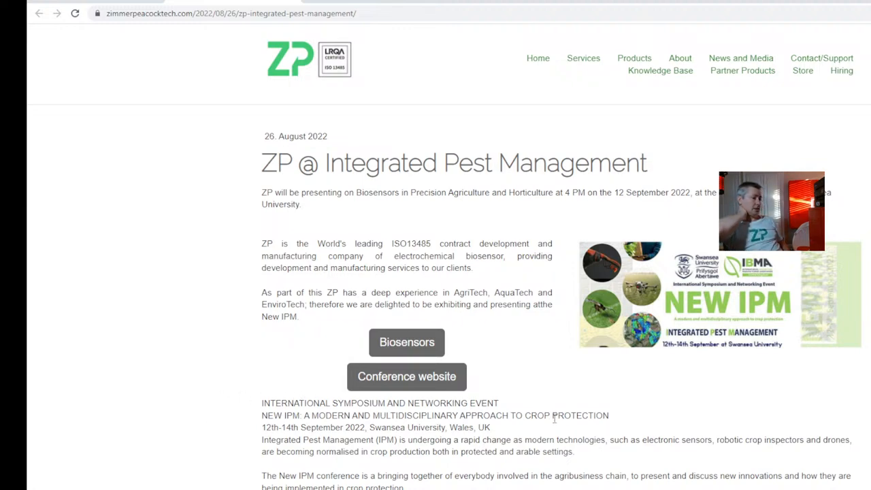
pyautogui.moveTo(608, 457)
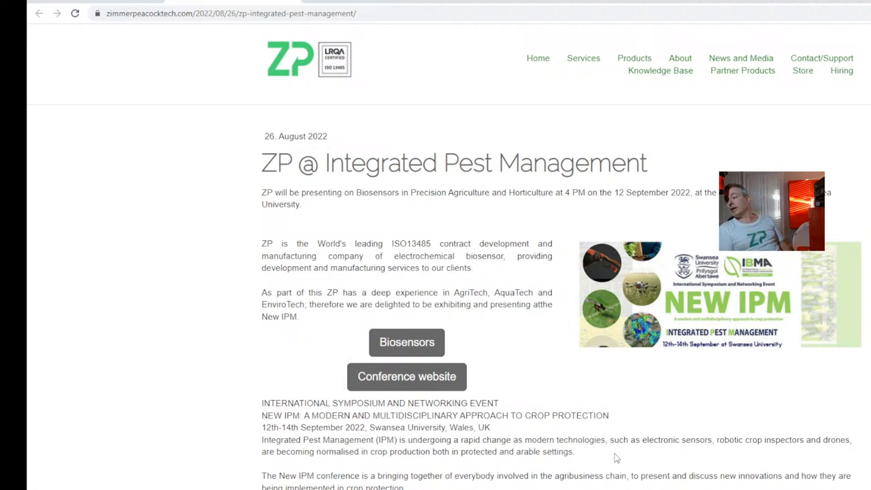
pyautogui.moveTo(665, 390)
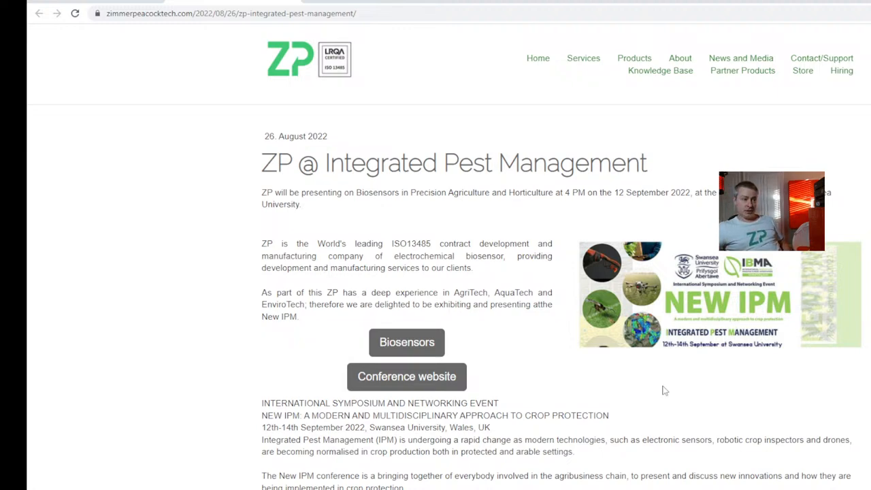
pyautogui.moveTo(209, 245)
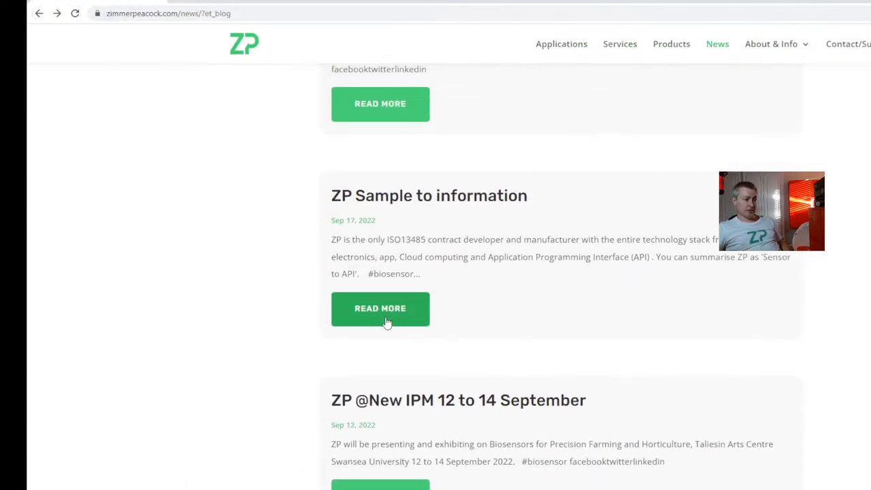
# Open the 'ZP Sample to information' post leading to the Biosensor/Sensor API article
pyautogui.click(380, 308)
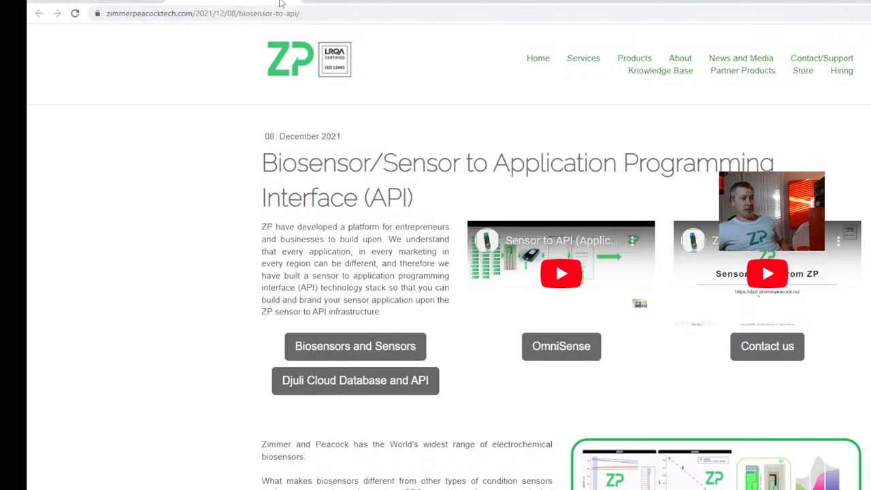
# Go back twice to the news list and open 'Hands on biosensor fabrication workshops at ZP'
pyautogui.click(39, 13)
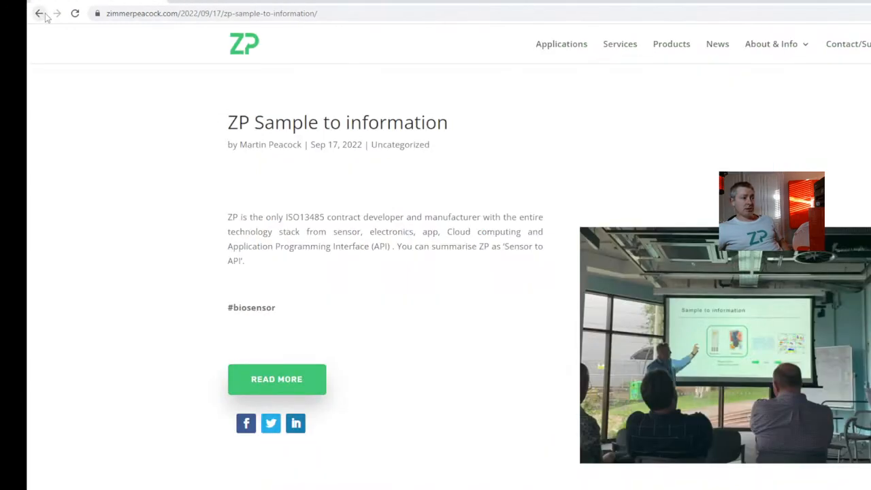
pyautogui.click(38, 13)
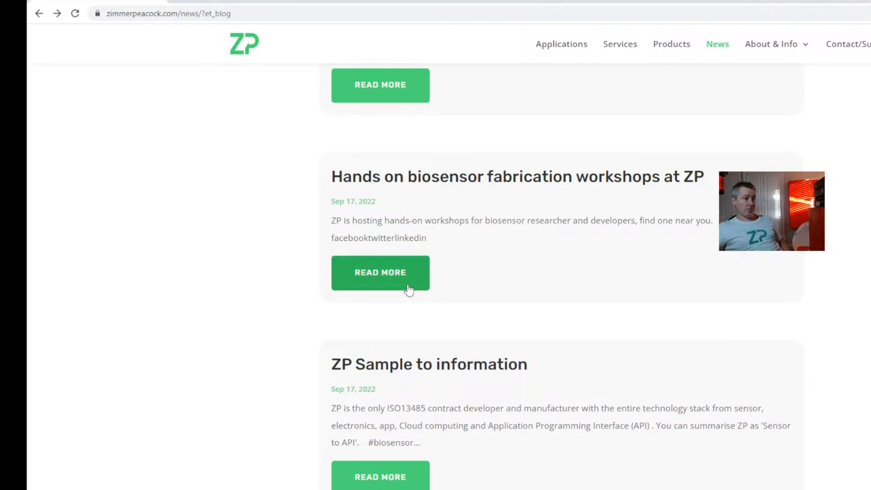
pyautogui.click(380, 273)
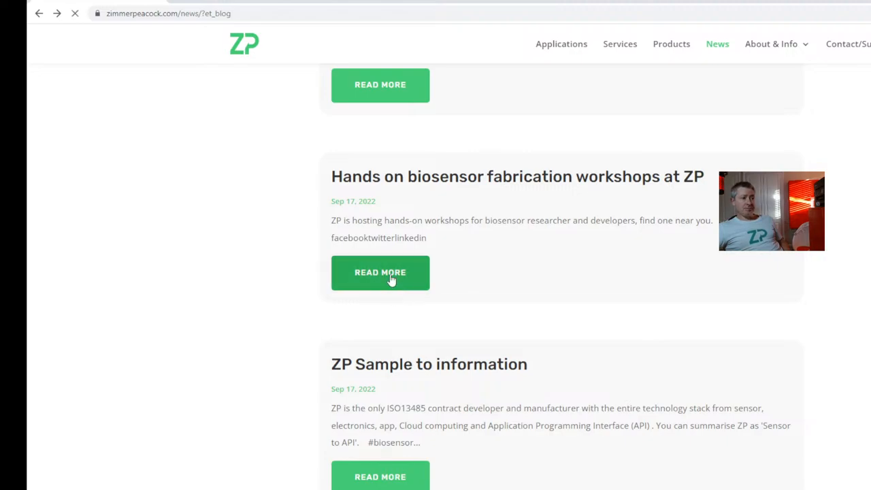
pyautogui.click(380, 272)
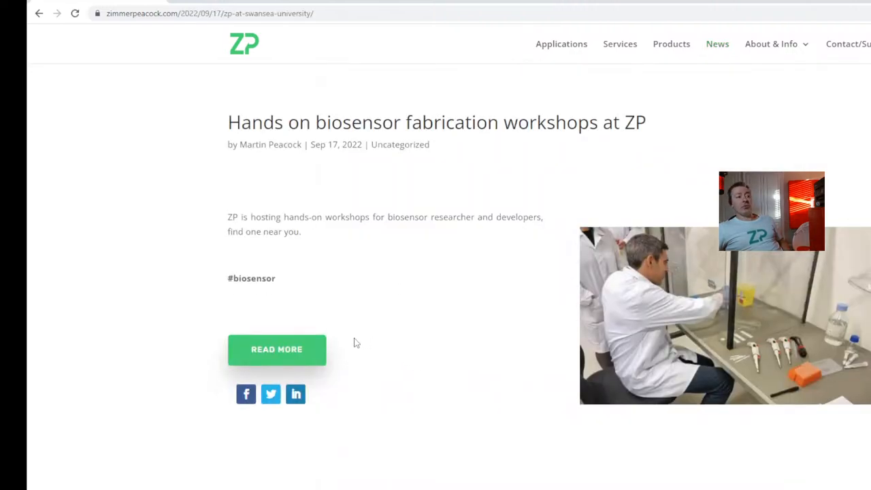
# Open the 'ZP Biosensor Workshops 2022' article listing workshops from May to November 2022
pyautogui.click(276, 349)
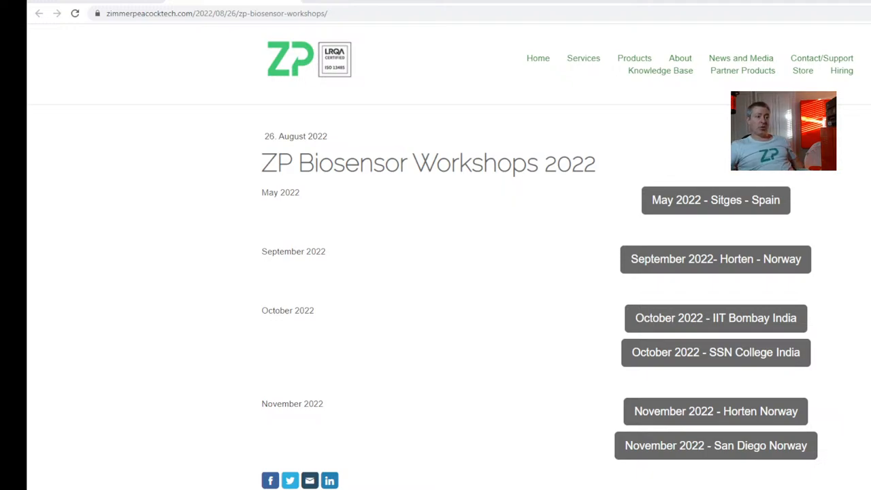
pyautogui.moveTo(769, 336)
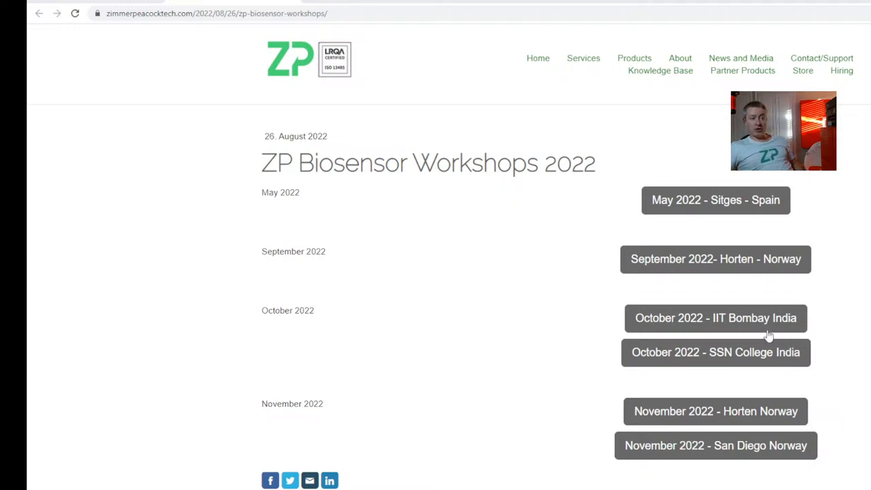
pyautogui.moveTo(762, 397)
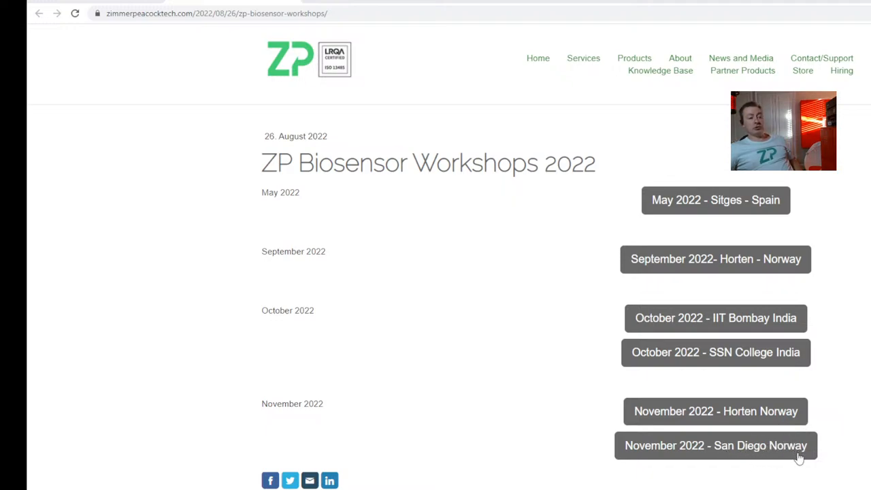
pyautogui.moveTo(741, 425)
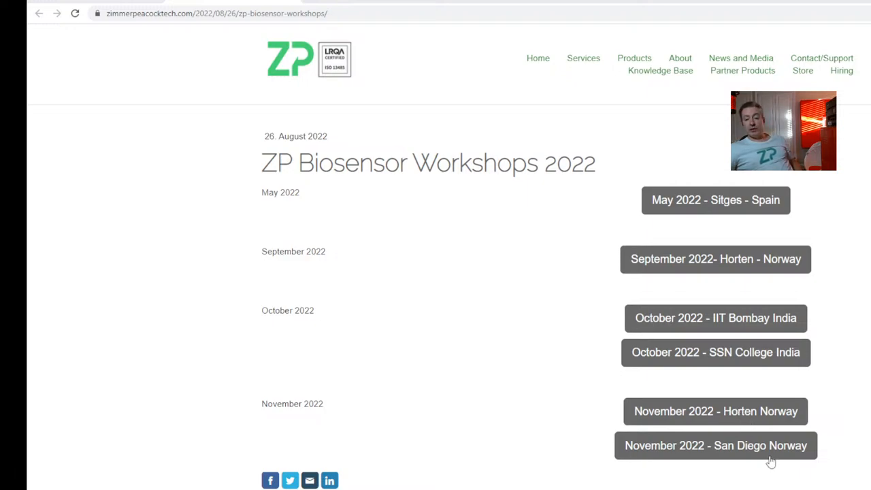
# Open the 'November 2022 - San Diego' CGM workshop page with its venue and schedule
pyautogui.click(716, 445)
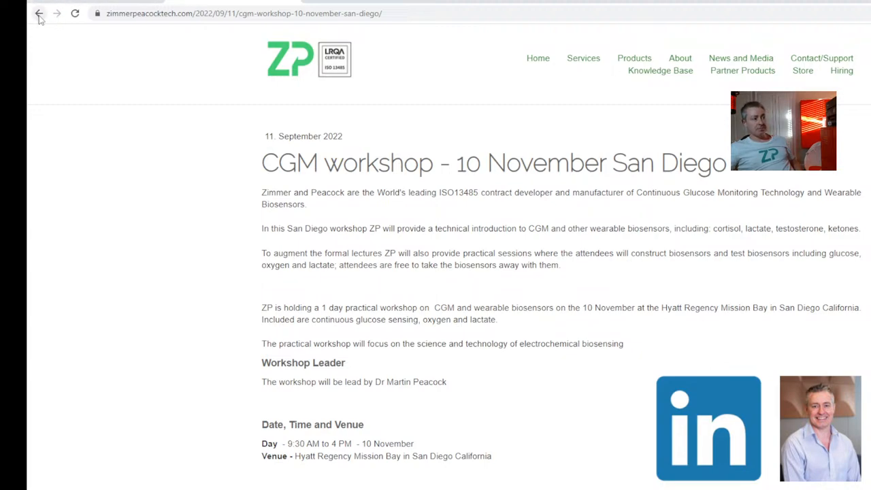
# Go back three pages to the news list showing the workshops and Sample to information posts
pyautogui.click(39, 13)
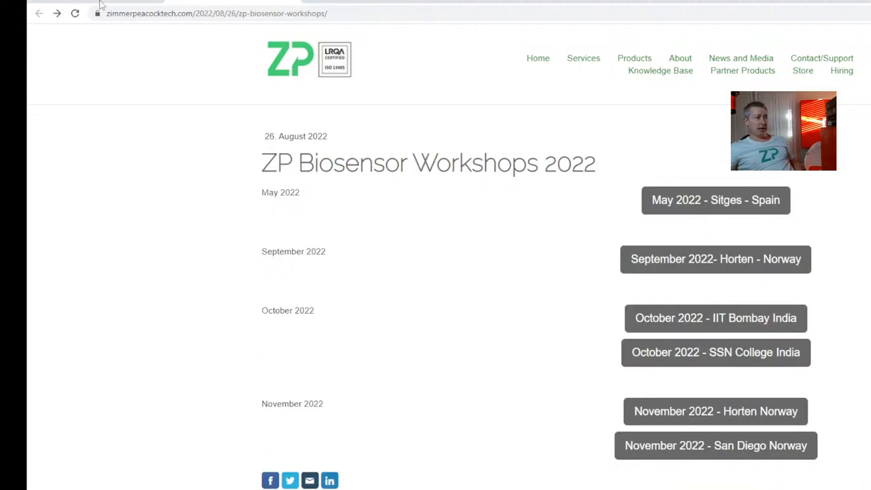
pyautogui.click(39, 13)
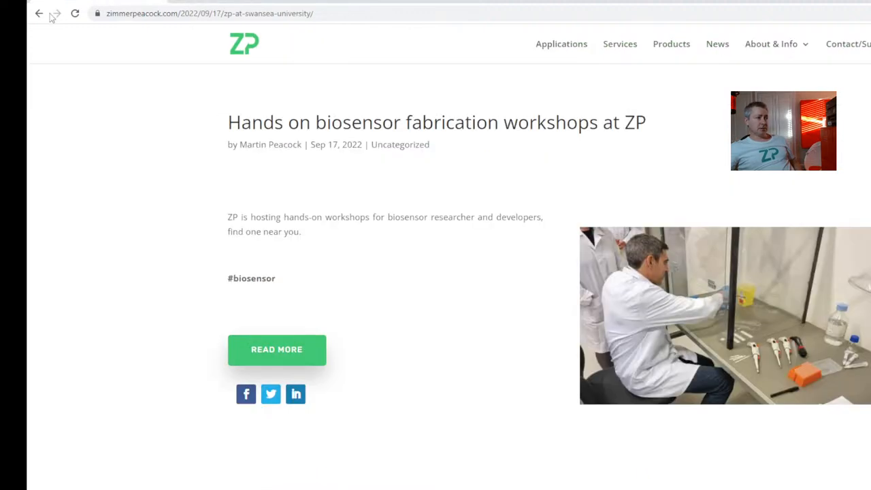
pyautogui.click(38, 13)
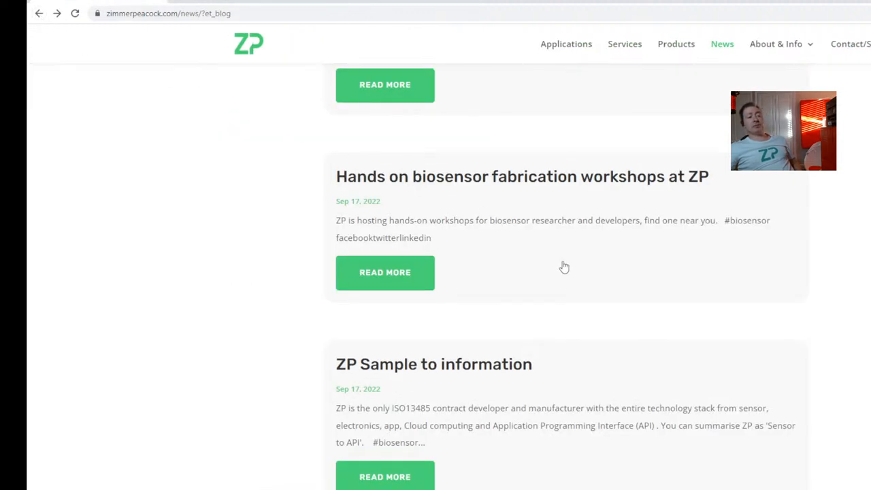
pyautogui.moveTo(599, 265)
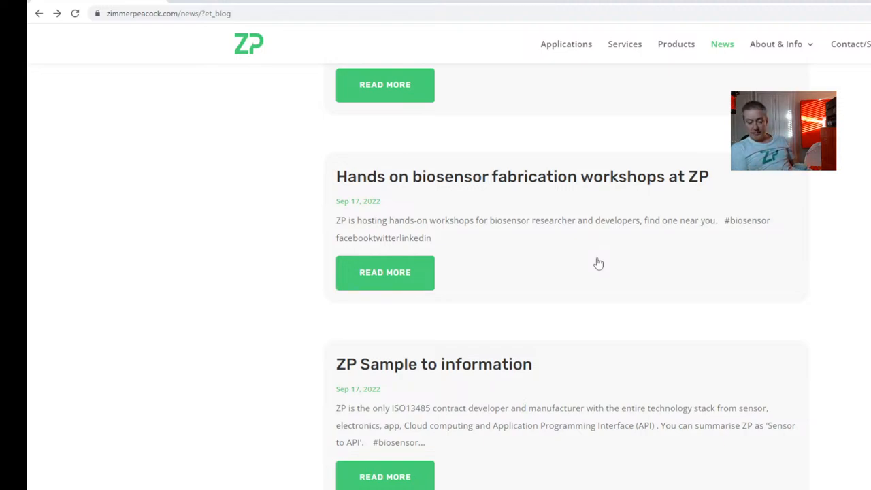
pyautogui.moveTo(627, 265)
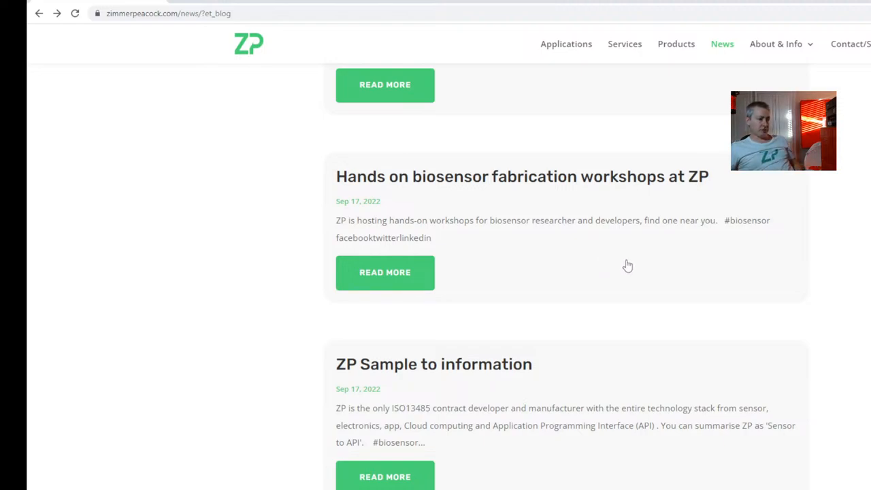
# Scroll up to 'ZP Developer Zone Webinar: detection of organic reactants' and open it
pyautogui.scroll(3)
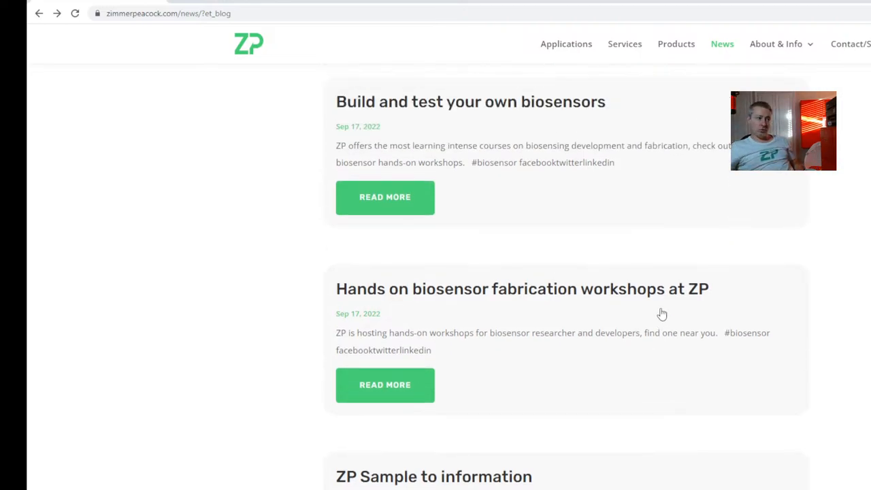
pyautogui.scroll(3)
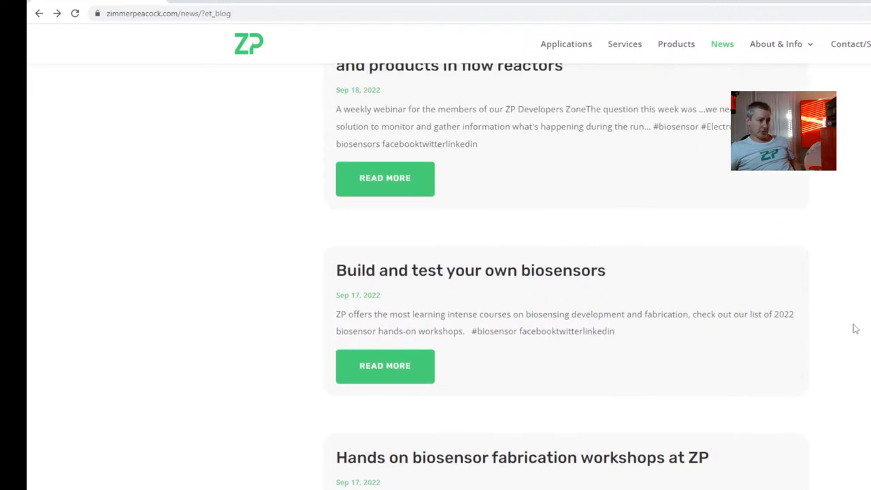
pyautogui.scroll(-3)
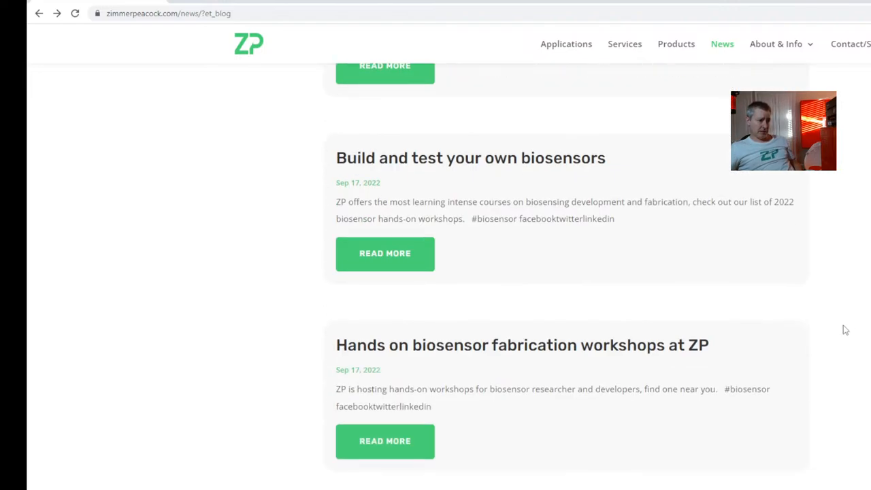
pyautogui.scroll(3)
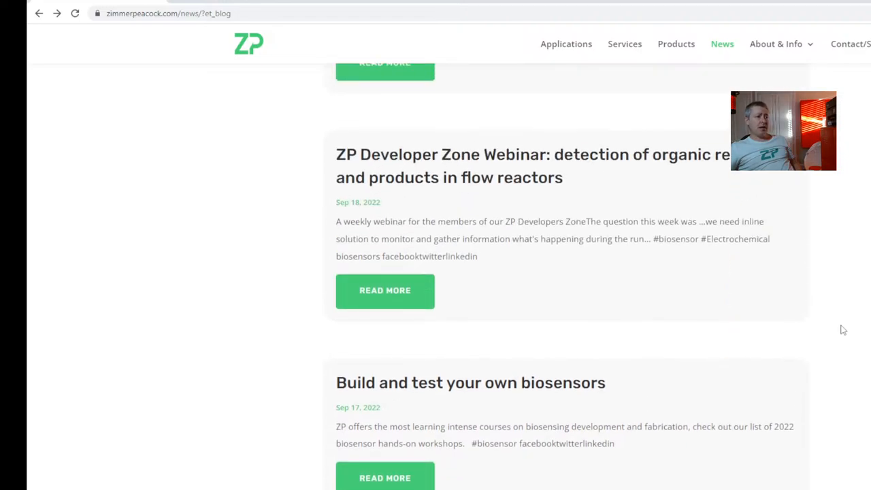
pyautogui.scroll(3)
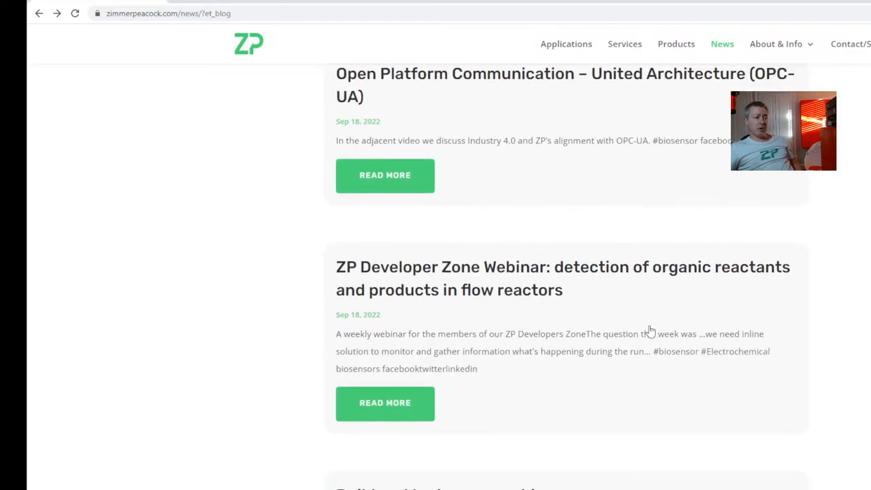
pyautogui.click(384, 403)
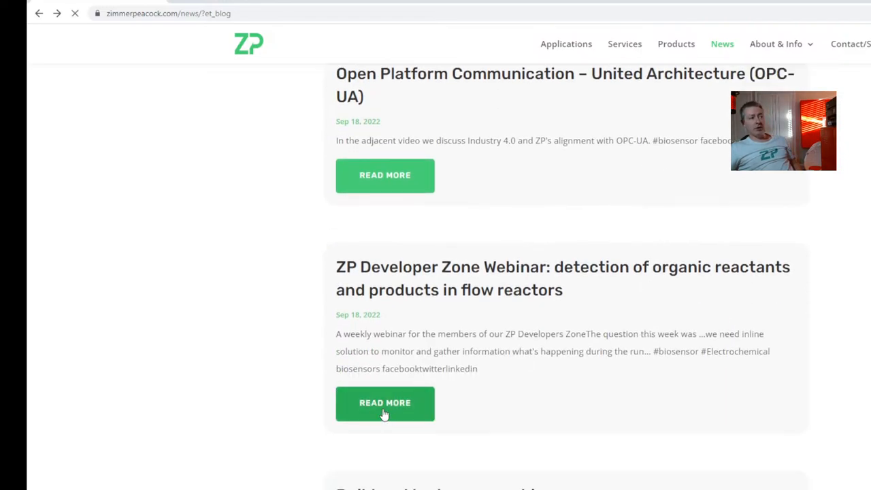
# View the Developer Zone webinar post with its embedded video, then return to the news list
pyautogui.click(385, 402)
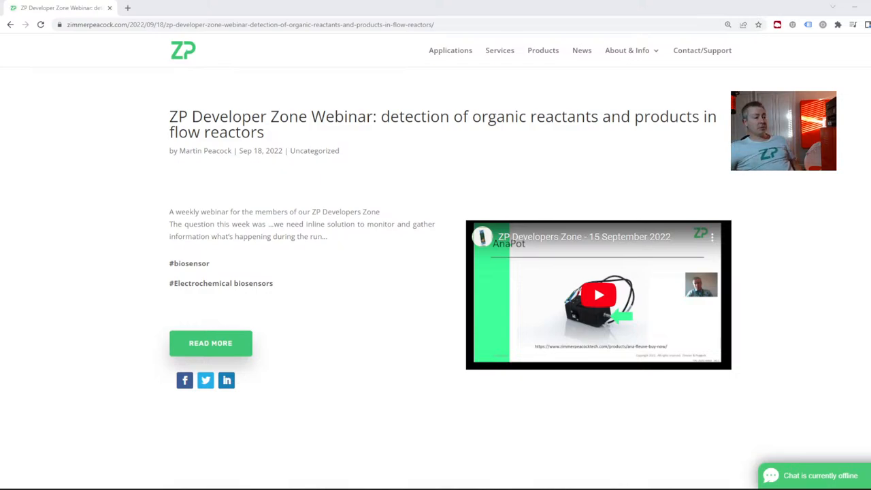
pyautogui.moveTo(421, 259)
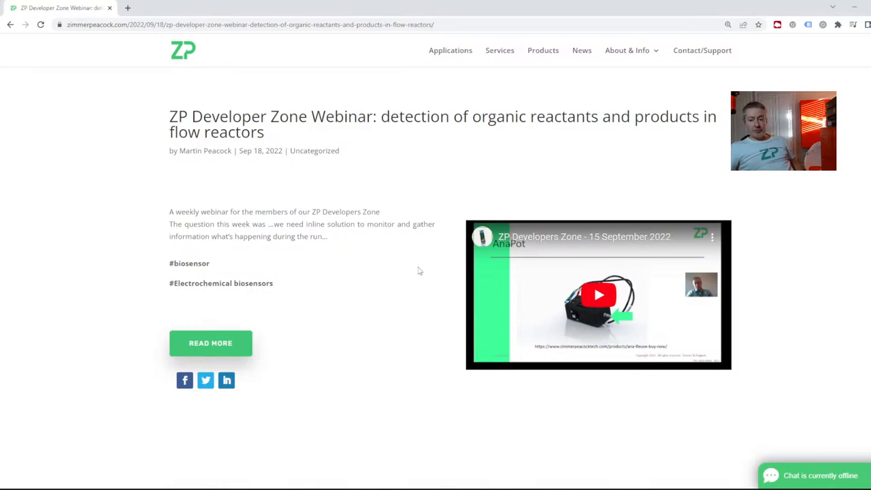
pyautogui.click(11, 25)
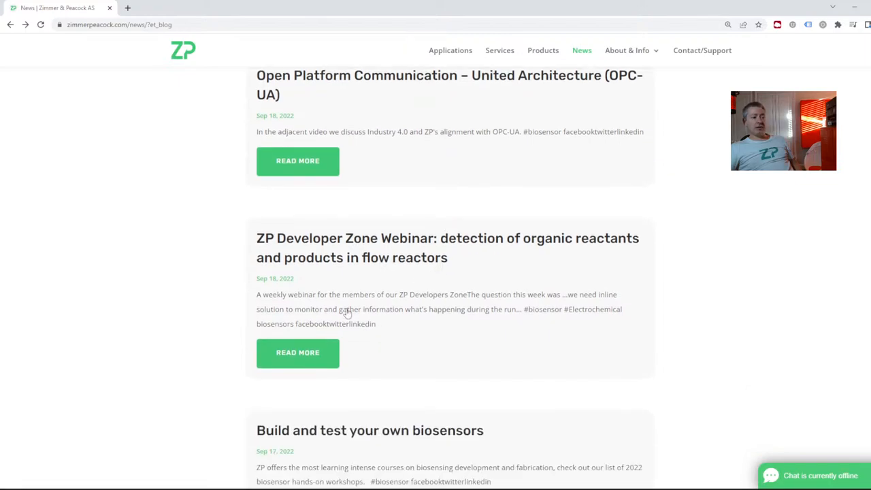
# Reopen the Developer Zone webinar post from the news list
pyautogui.click(298, 353)
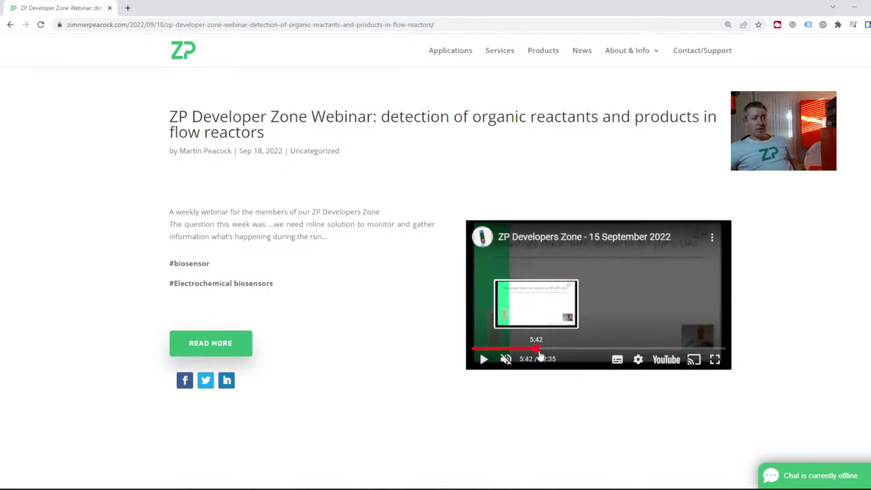
# Skip ahead in the webinar video, return to the news list, and open the OPC-UA post
pyautogui.click(594, 348)
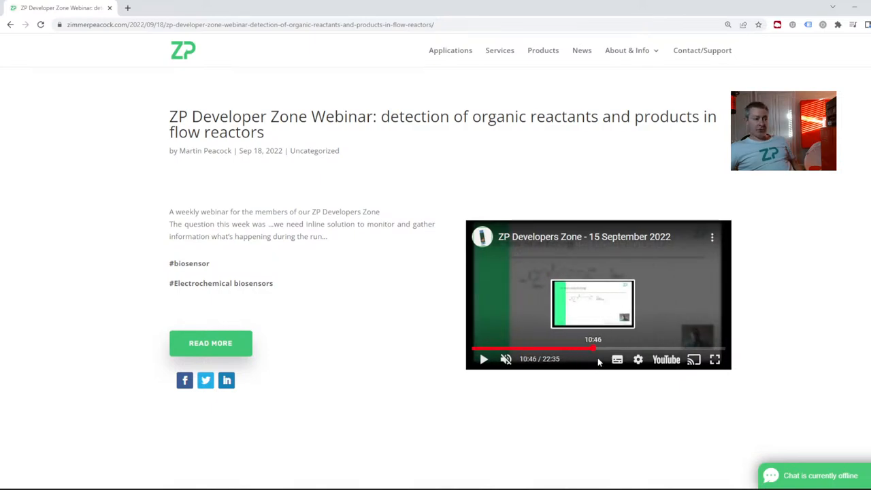
pyautogui.click(657, 349)
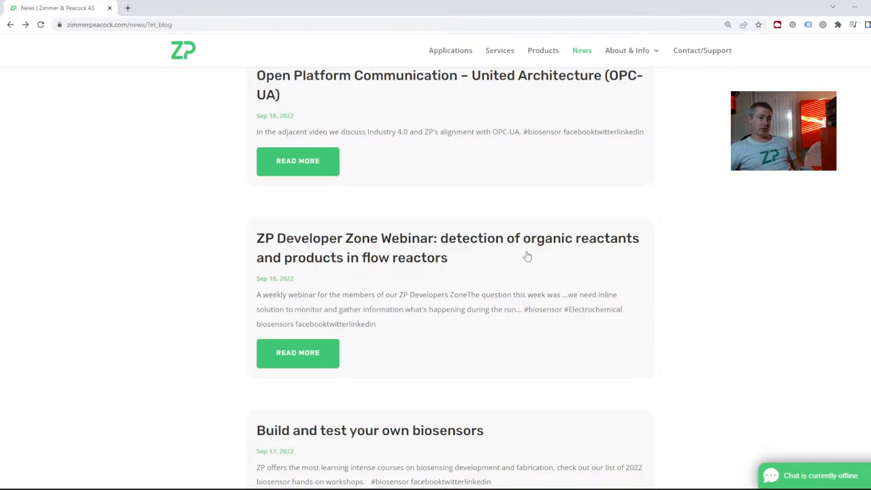
pyautogui.scroll(3)
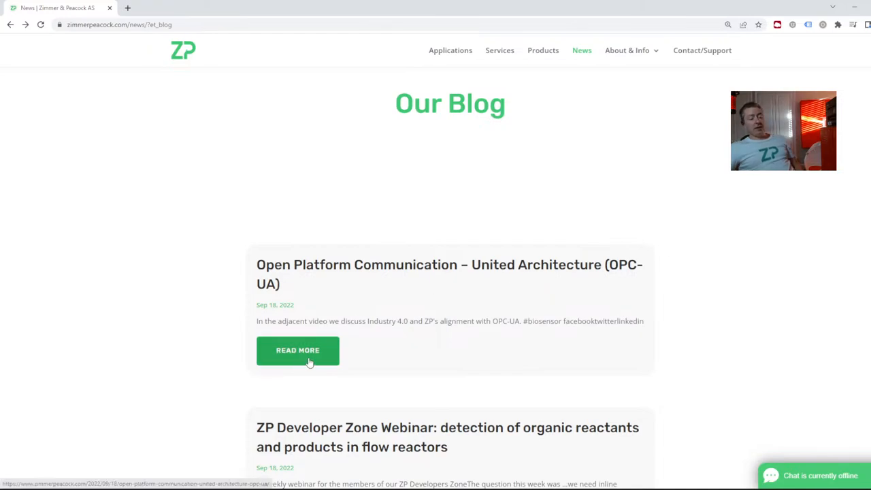
pyautogui.click(297, 350)
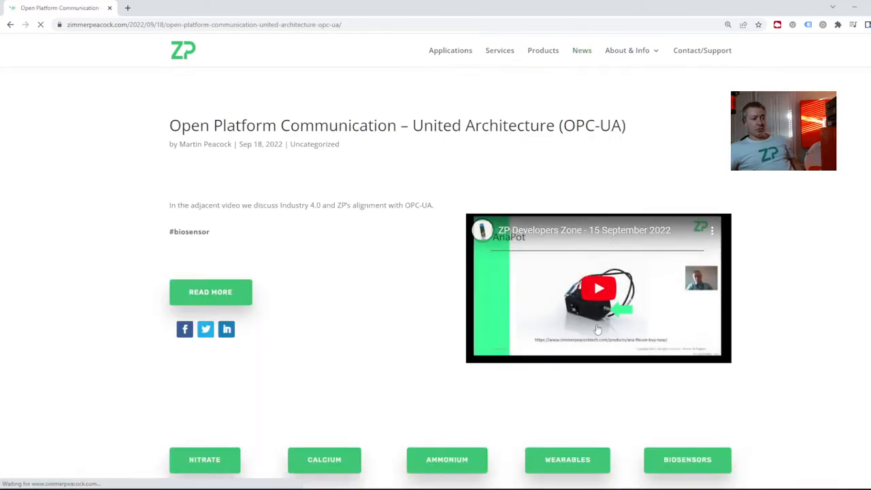
# Play the OPC-UA post's embedded YouTube video until the Industry 4.0/Lab 4.0 slide appears
pyautogui.click(598, 288)
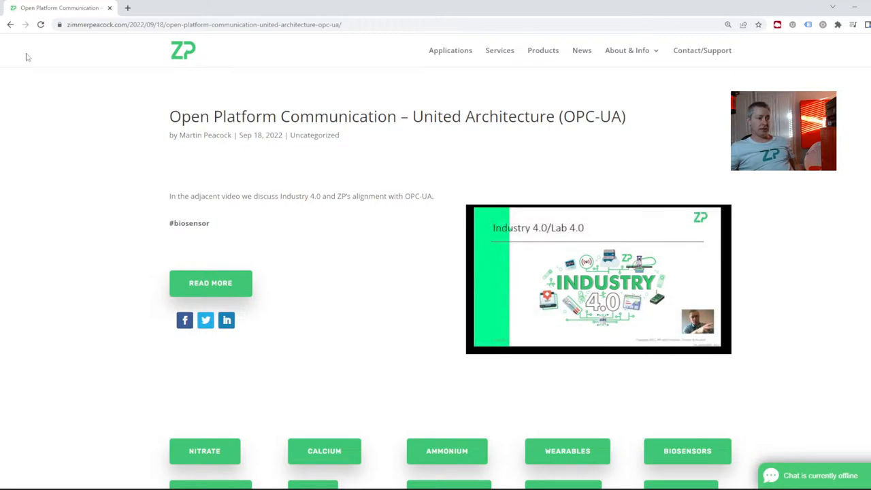
pyautogui.click(599, 279)
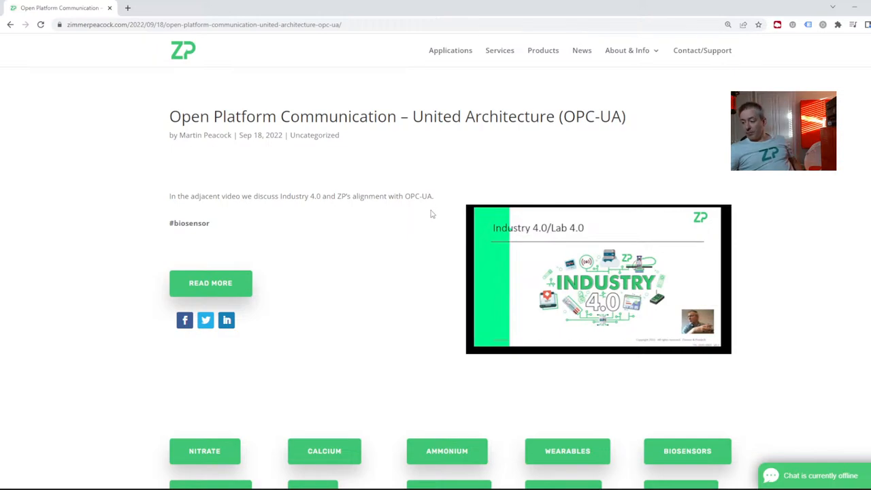
# Go back to the news list and scroll down to the Sample to information and New IPM posts
pyautogui.click(583, 50)
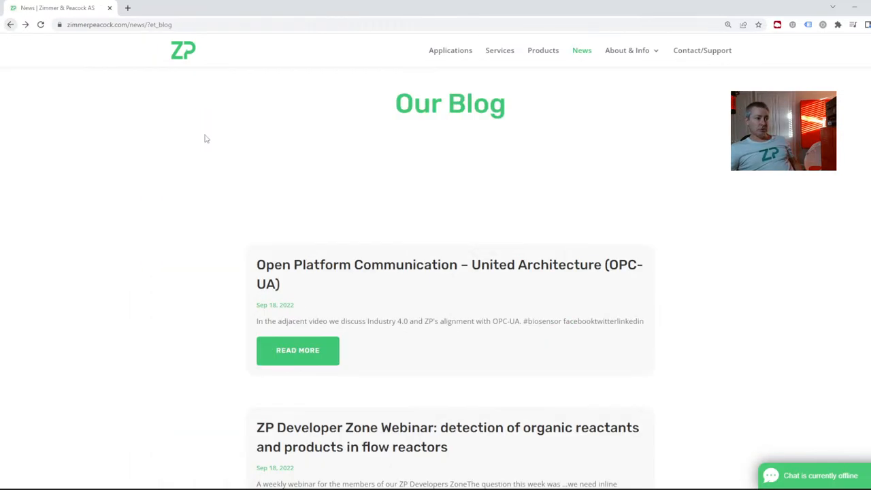
pyautogui.scroll(-3)
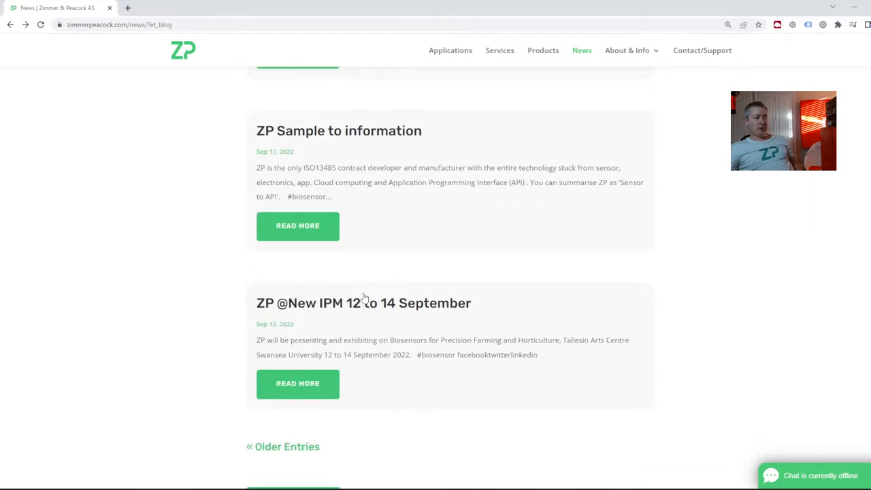
pyautogui.moveTo(305, 448)
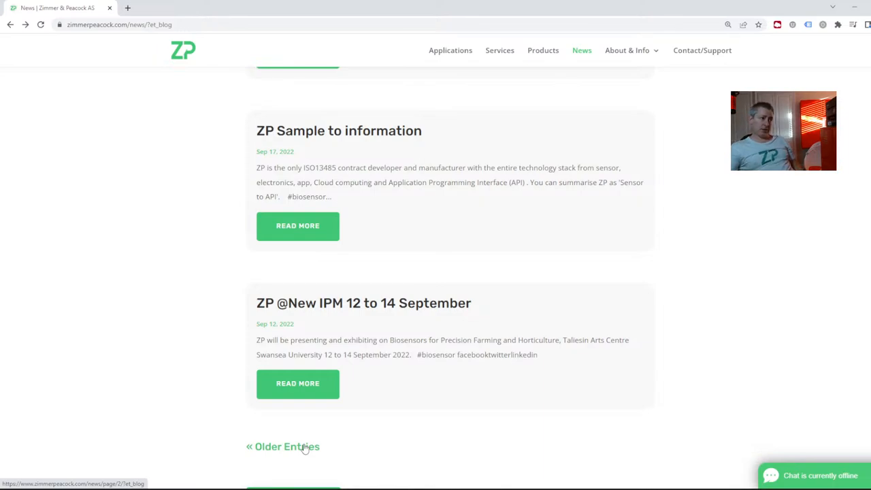
pyautogui.moveTo(676, 363)
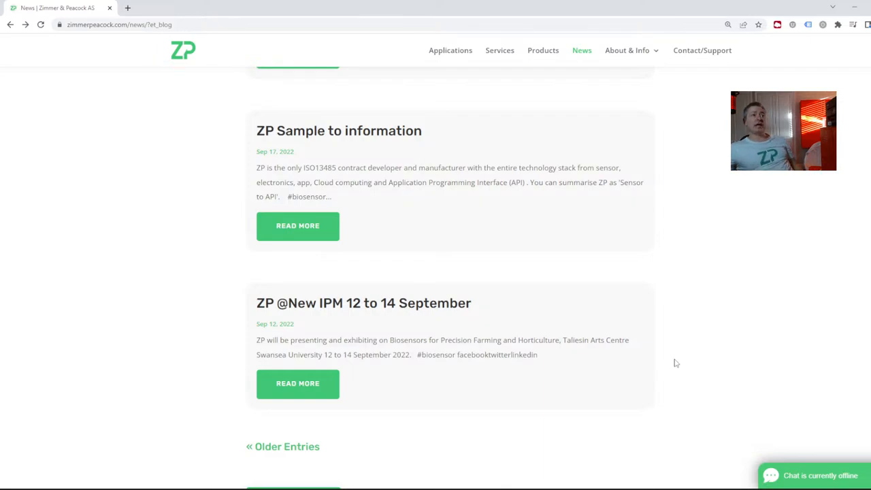
# Scroll back to the top of the news list to show the OPC-UA and Developer Zone Webinar posts
pyautogui.scroll(3)
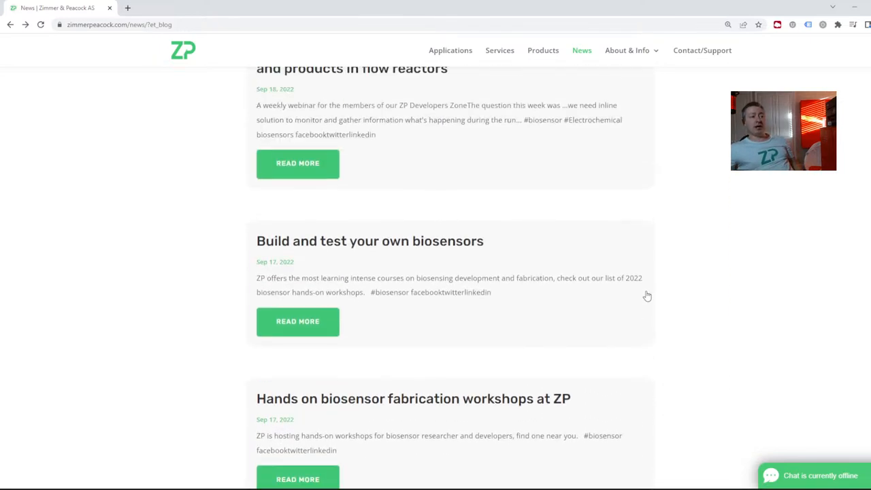
pyautogui.scroll(3)
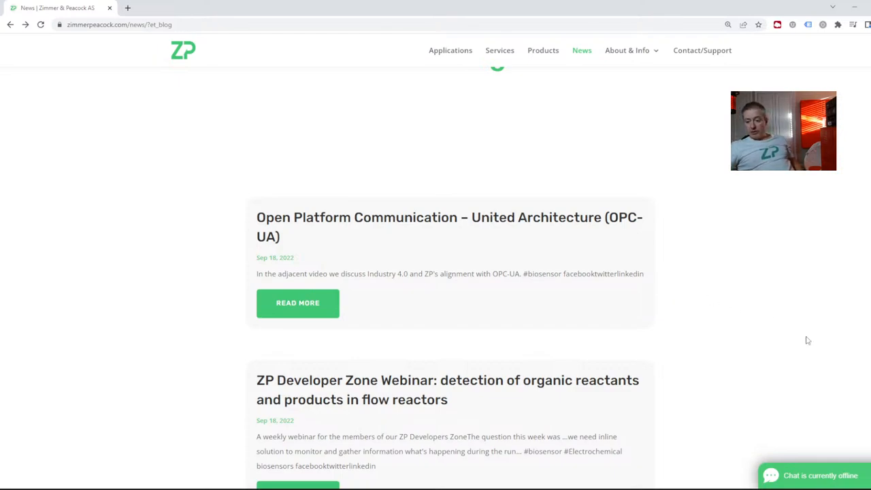
pyautogui.moveTo(798, 343)
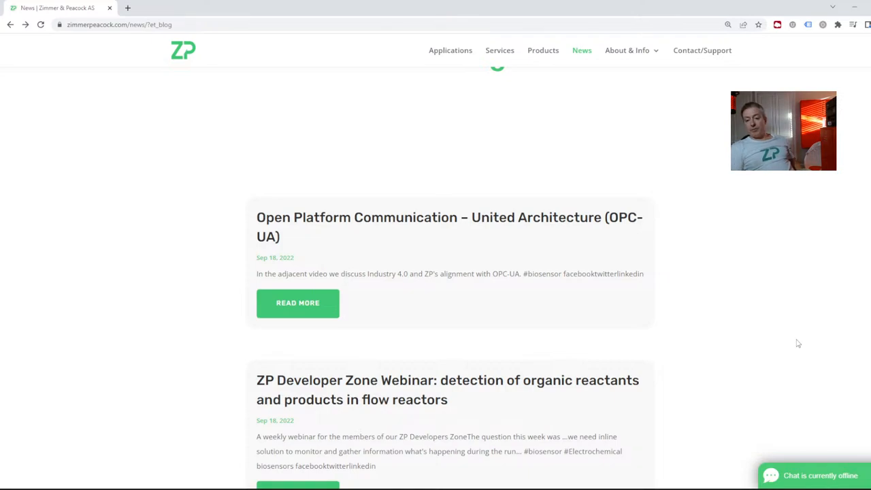